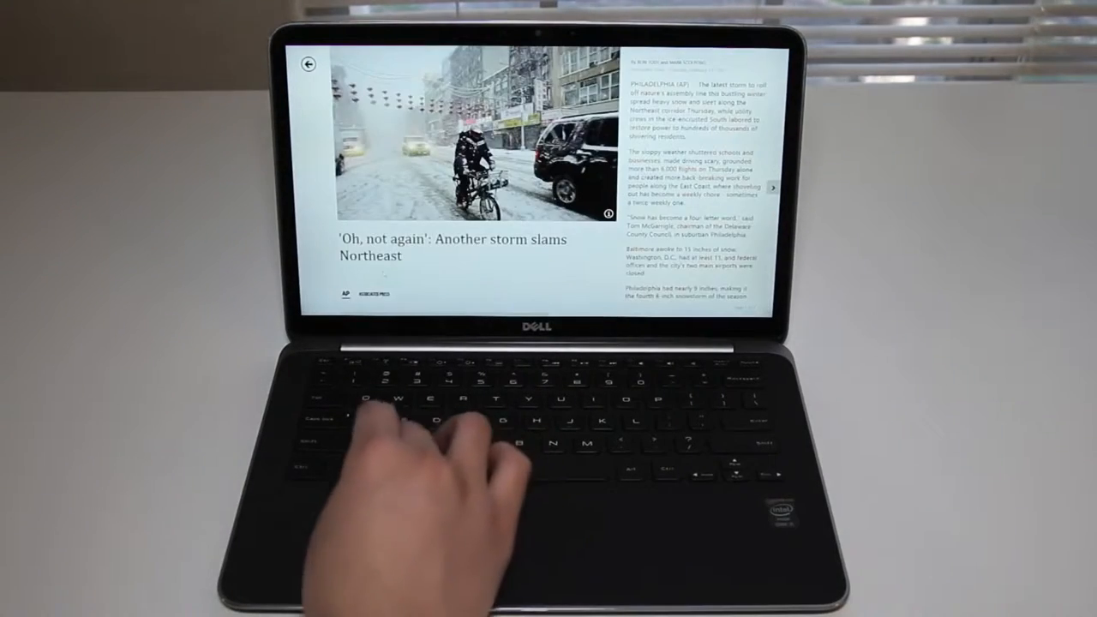
key(Win)
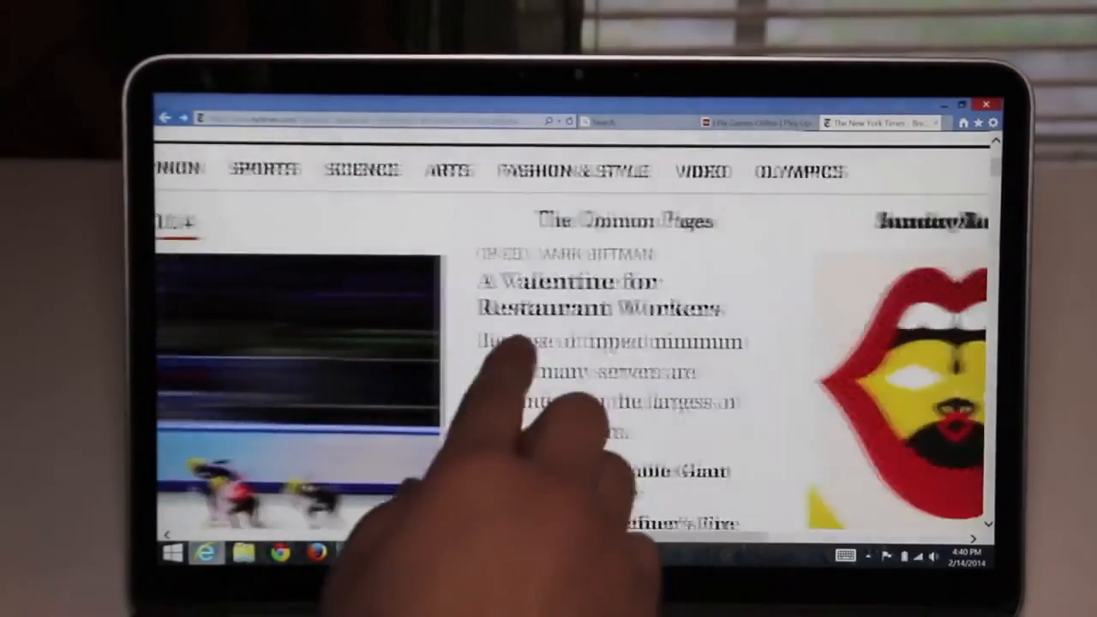
scroll(down, 3)
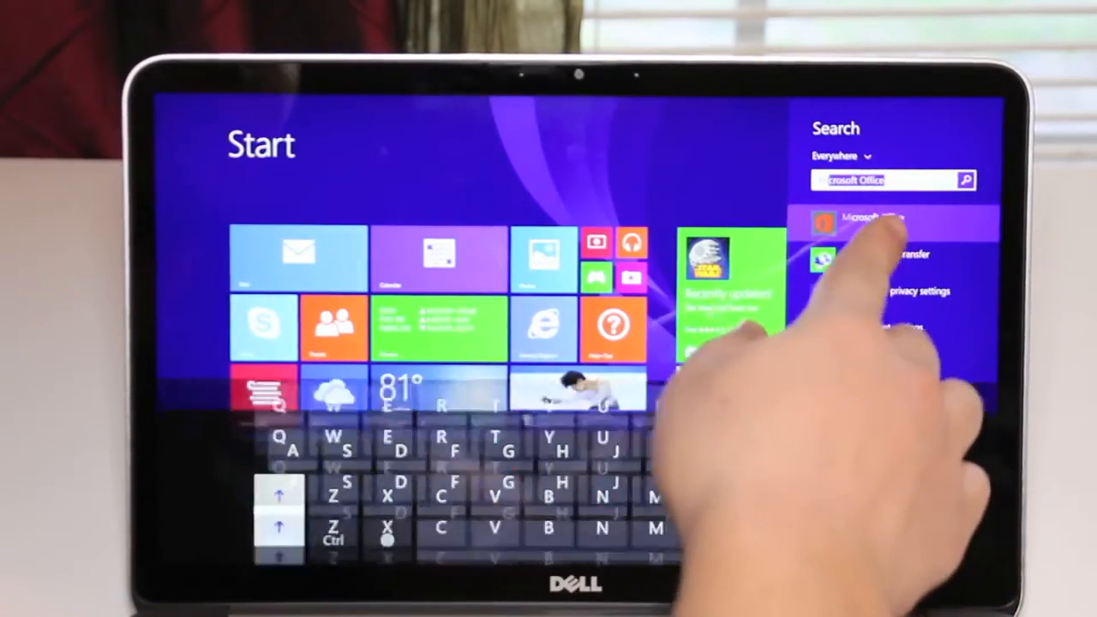
click(857, 221)
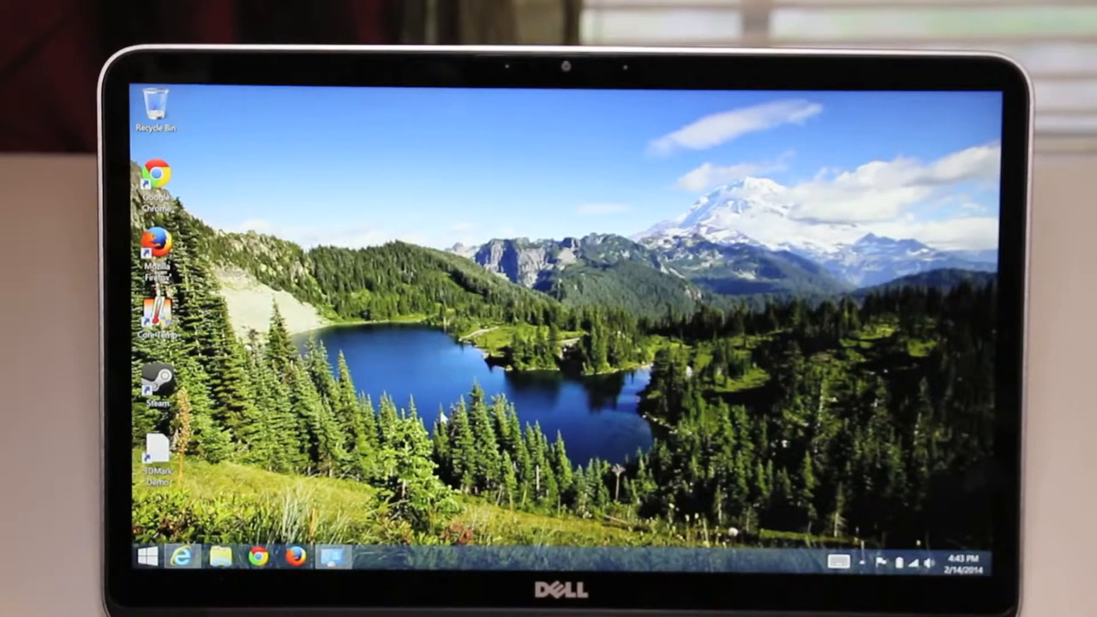
click(145, 557)
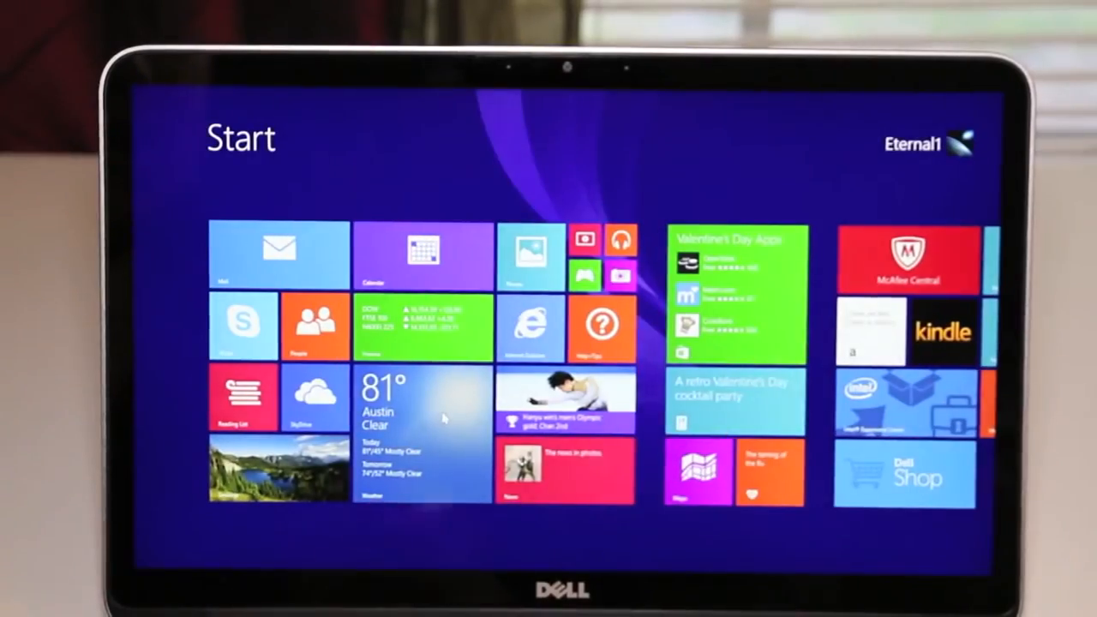